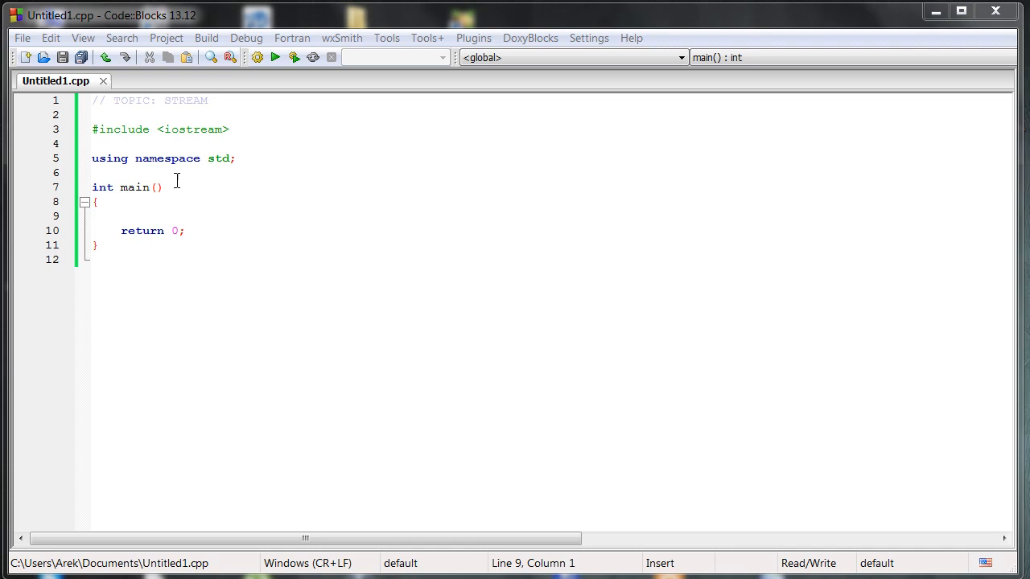
# Step: Preview the mossy-rocks stream photo in the Google image results and scroll through them
pyautogui.click(206, 99)
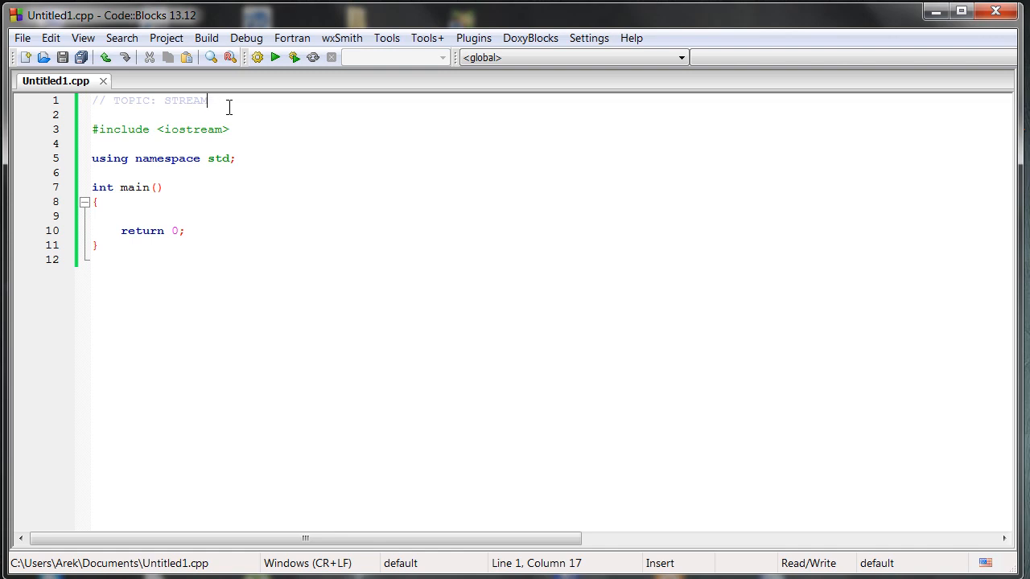
pyautogui.moveTo(229, 108)
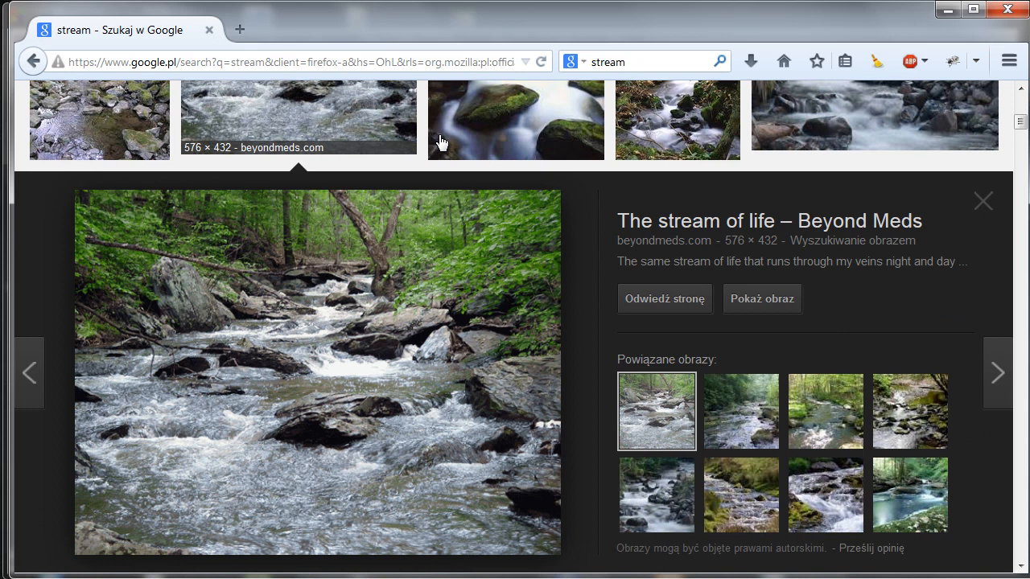
pyautogui.click(515, 119)
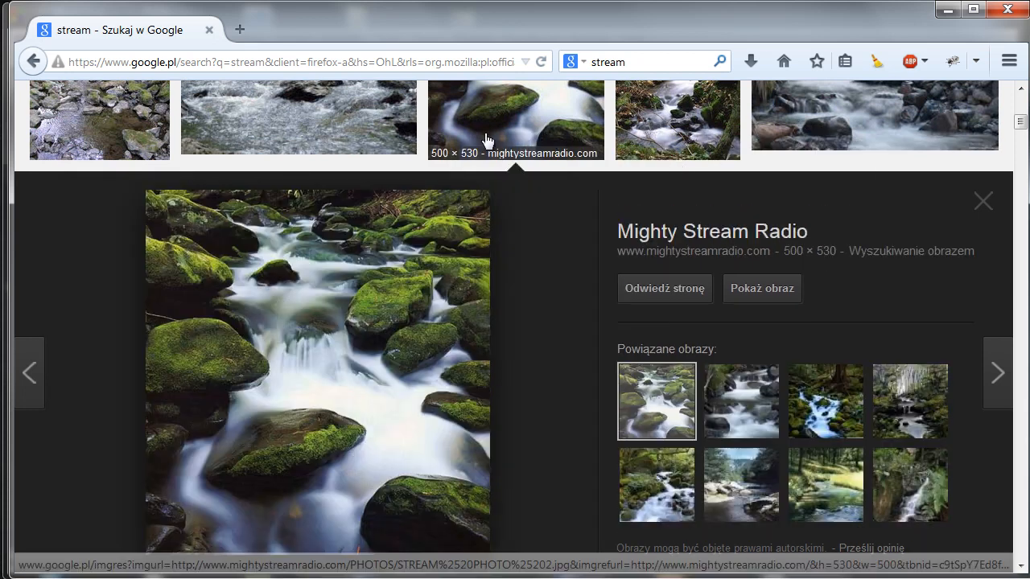
pyautogui.click(99, 145)
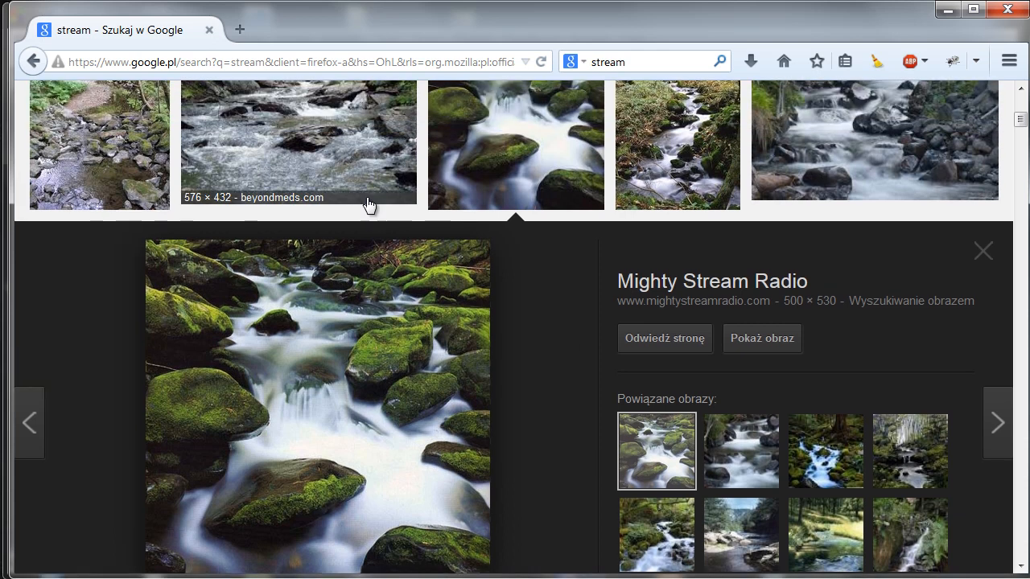
pyautogui.moveTo(544, 371)
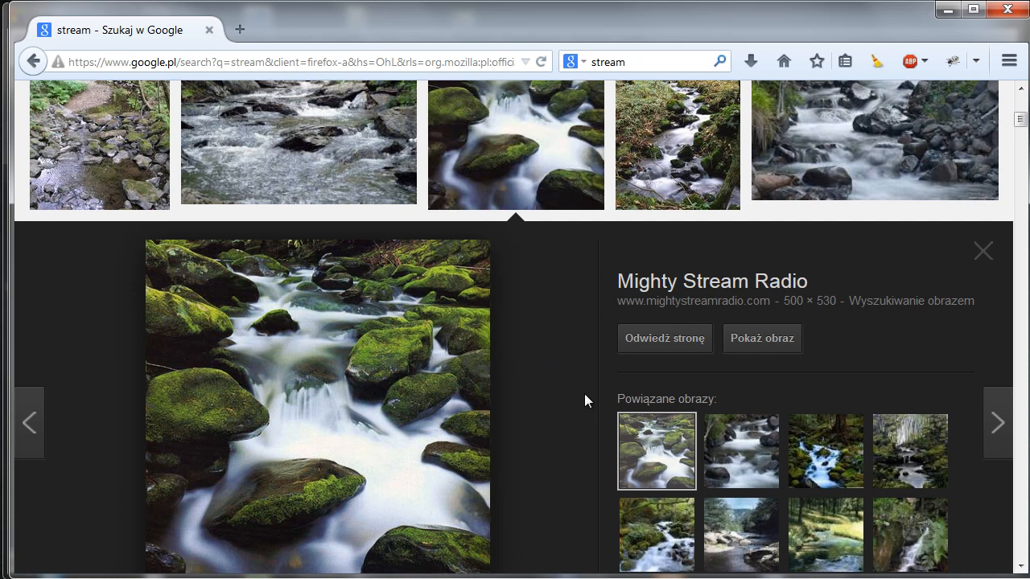
pyautogui.scroll(-3)
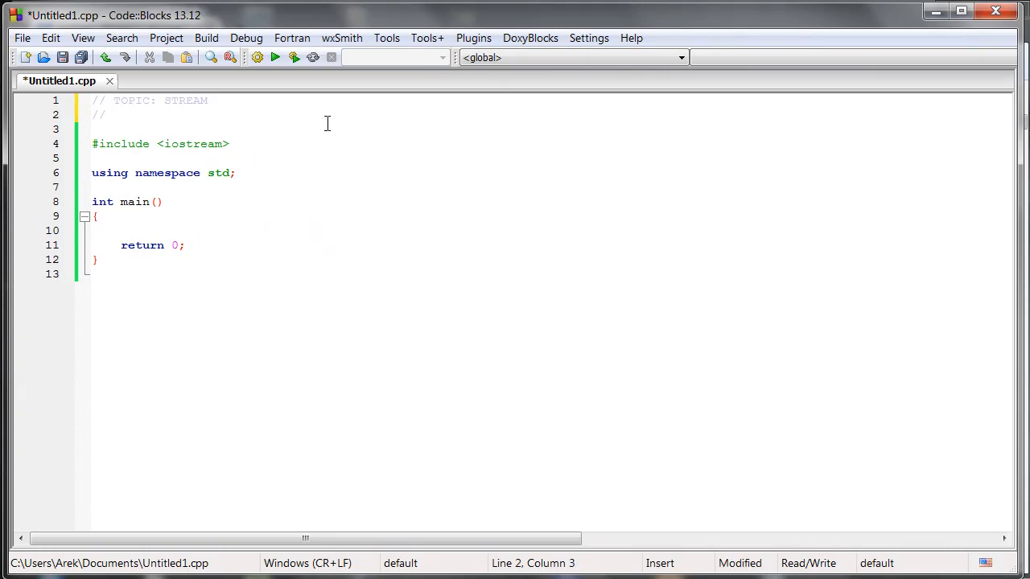
# Step: Write the comments: PUT IN from a keyboard - source (entrance), PUT OUT to the file - destination (exit)
pyautogui.write('PUT IN from a keyboard -')
pyautogui.write('// PUT OUT to the file - destination')
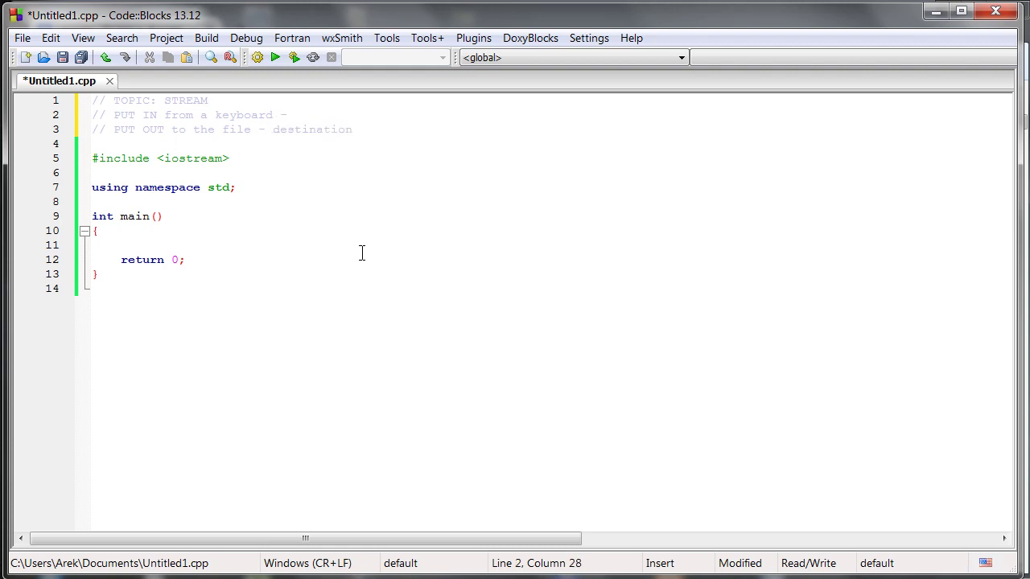
pyautogui.write('so')
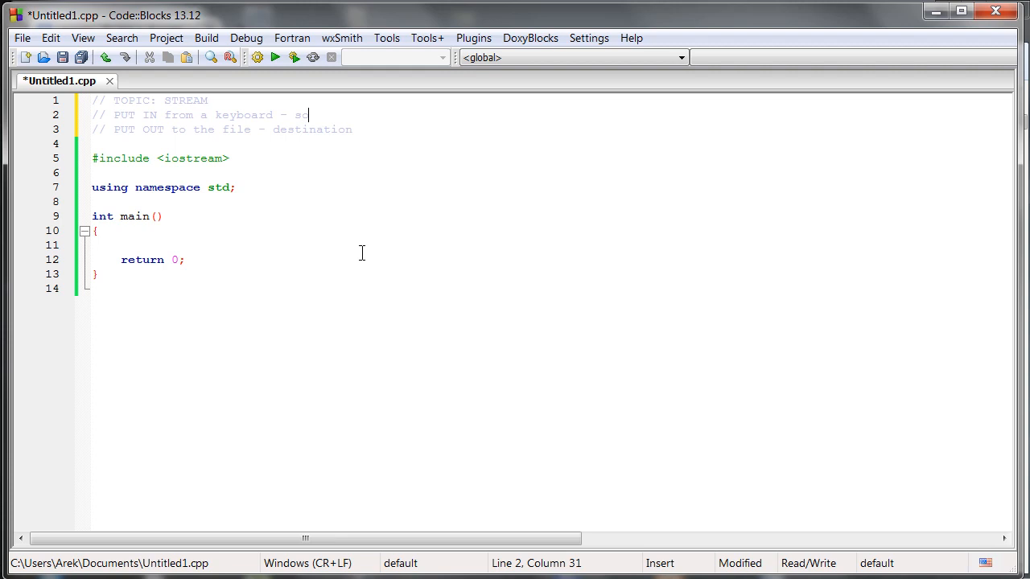
pyautogui.write('ource')
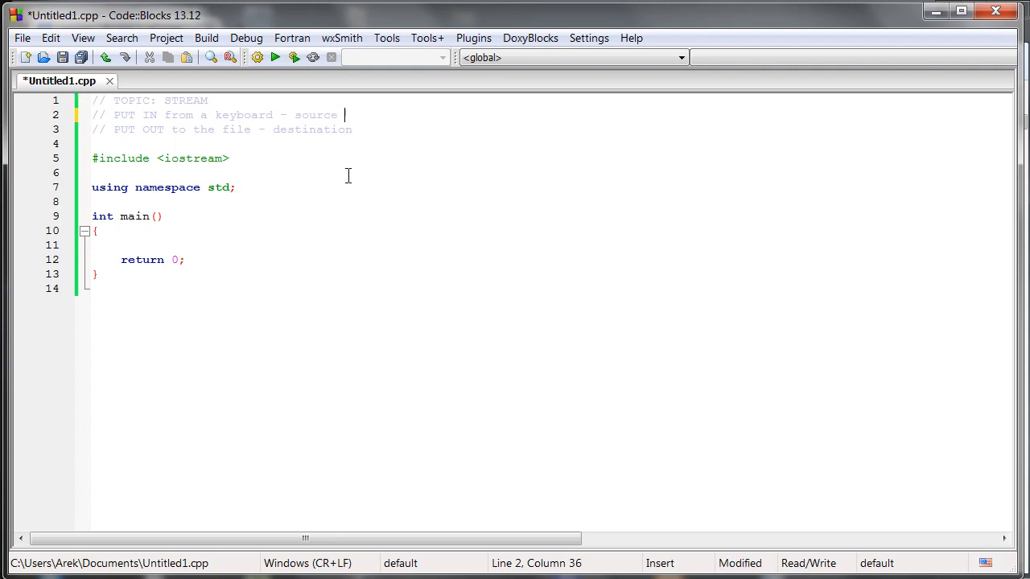
pyautogui.write('(entrance)')
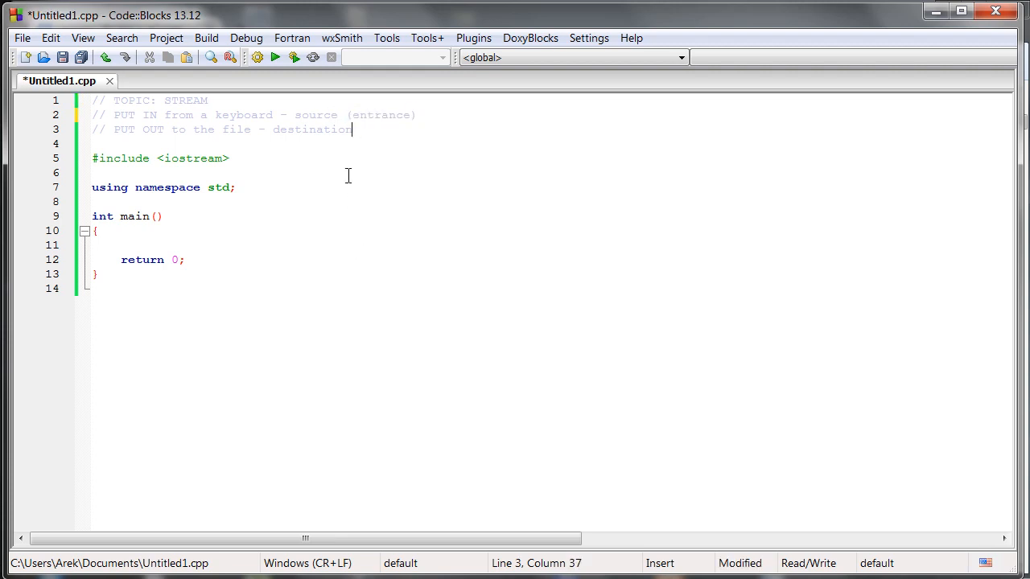
pyautogui.write('(exit)')
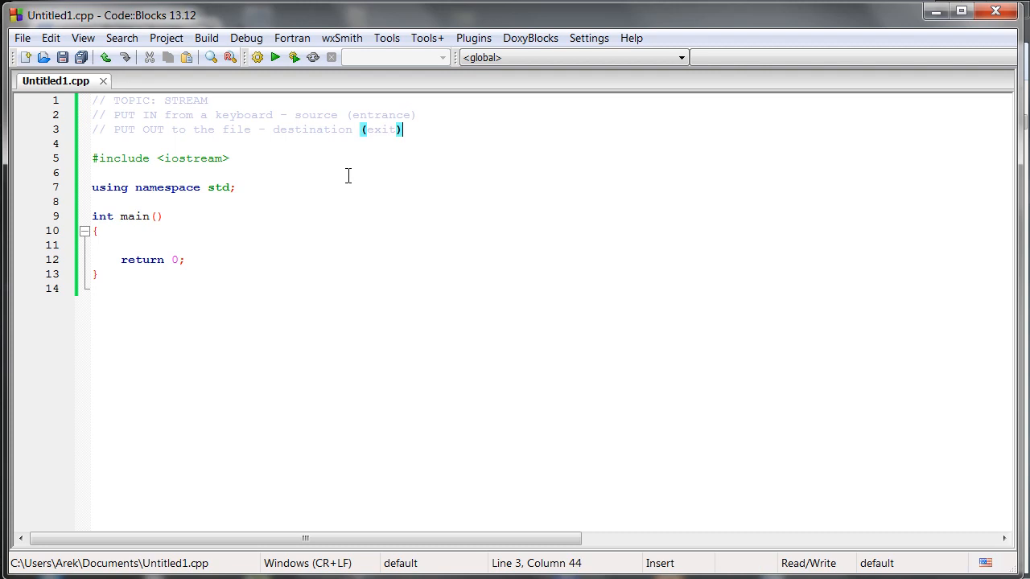
pyautogui.moveTo(200, 159)
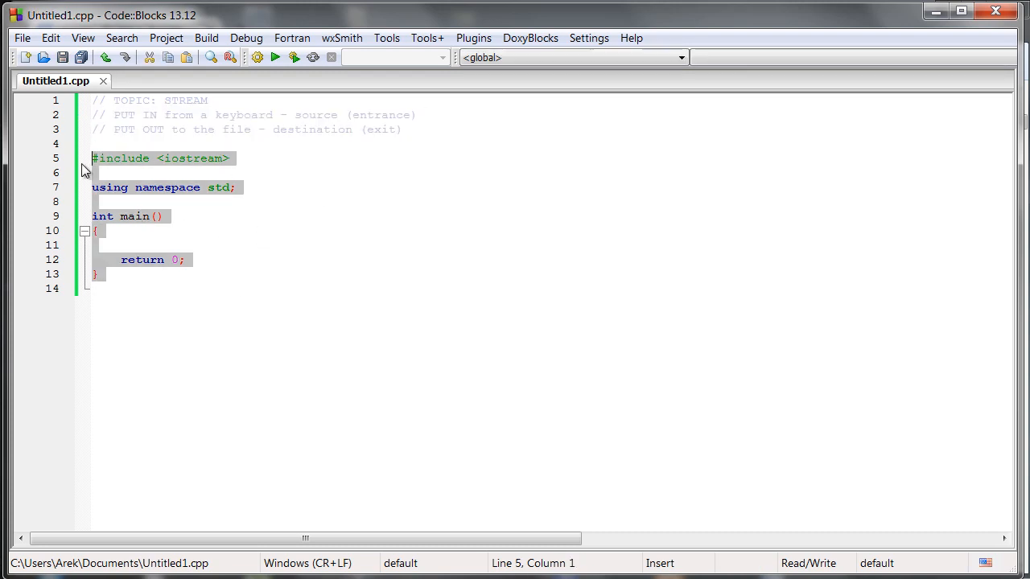
# Step: Highlight the 'stream' part of iostream in the include line
pyautogui.click(225, 178)
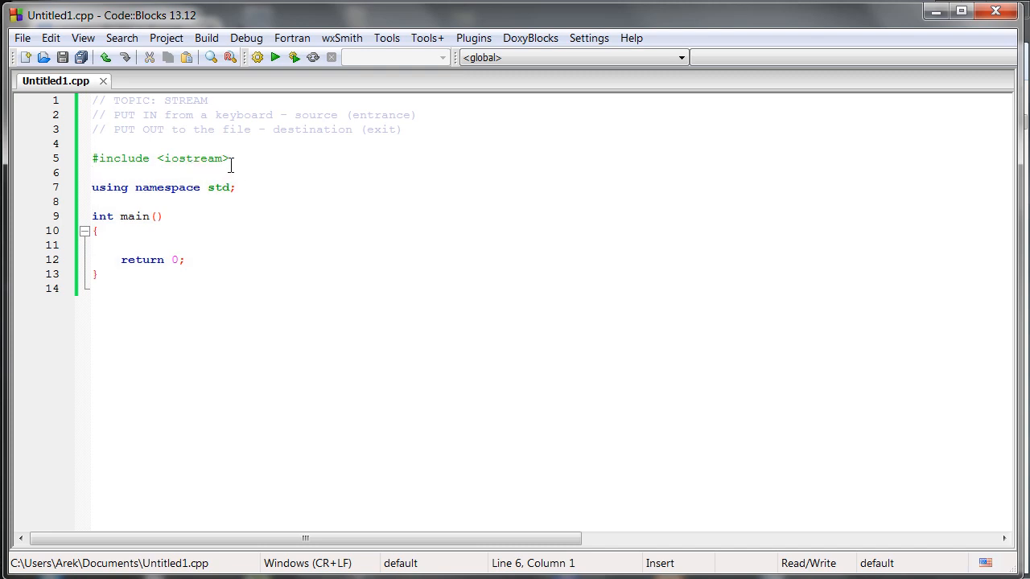
pyautogui.click(164, 160)
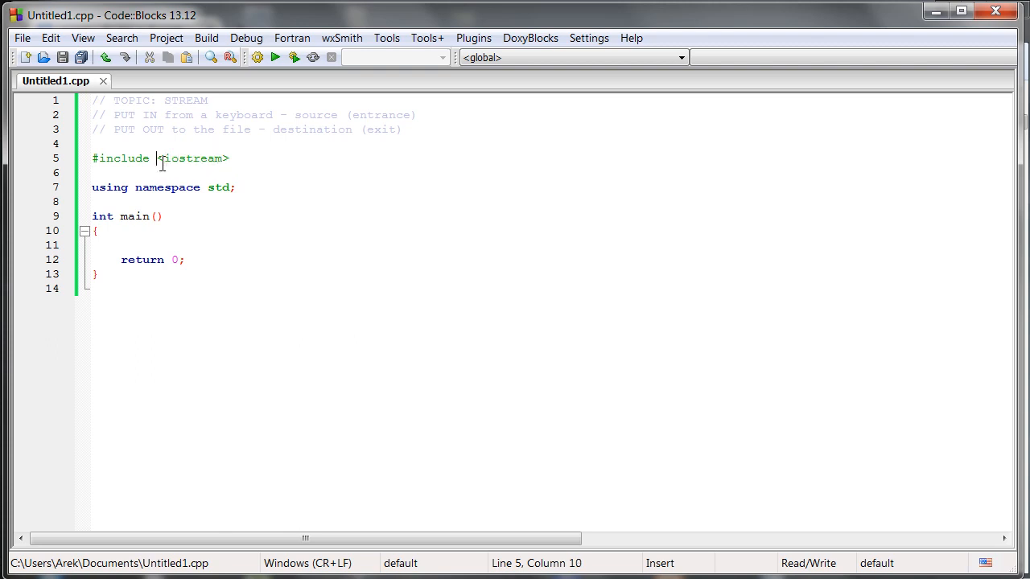
pyautogui.doubleClick(193, 157)
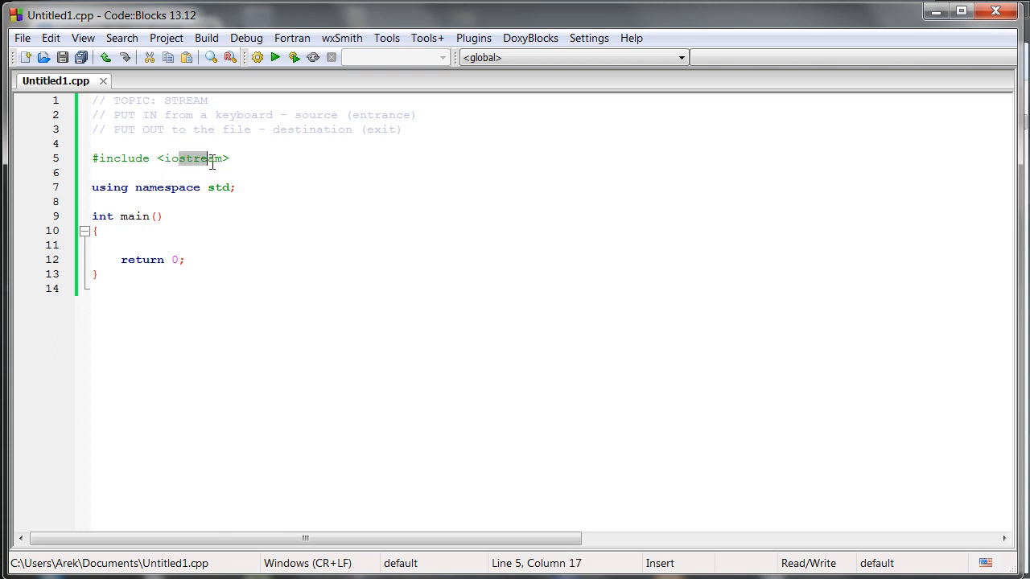
pyautogui.moveTo(183, 160); pyautogui.dragTo(228, 159)
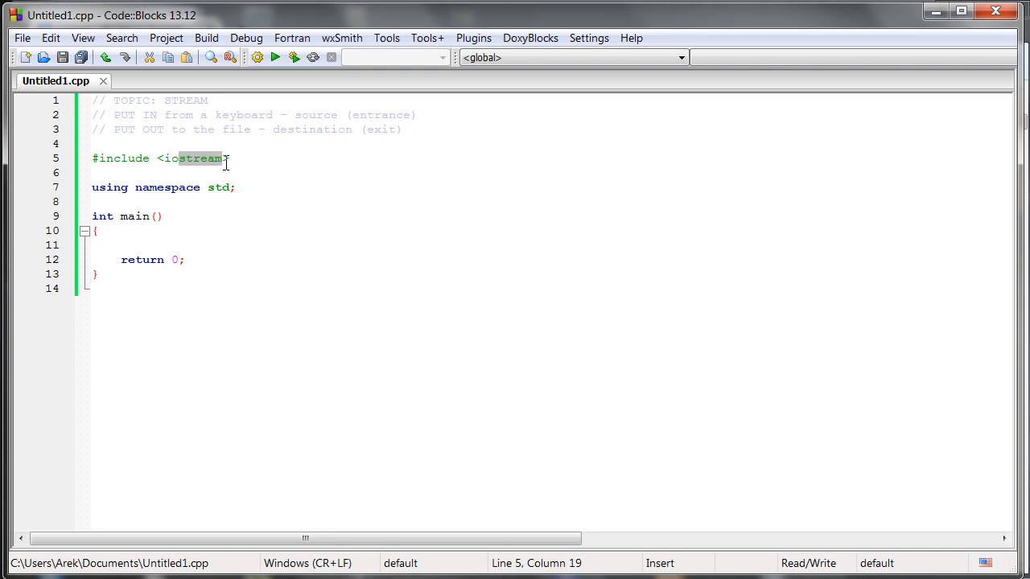
pyautogui.moveTo(242, 212)
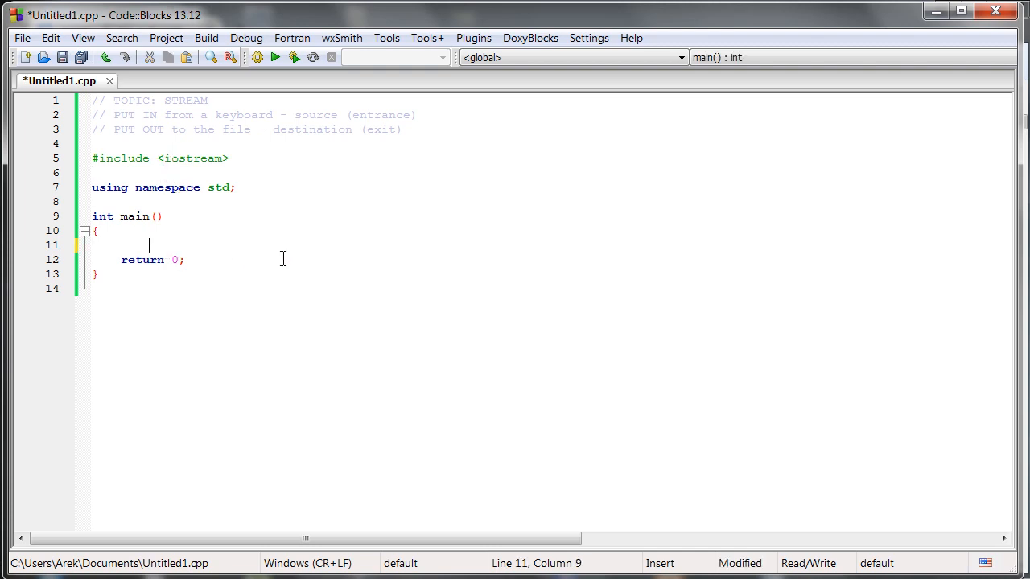
# Step: Declare int a and read it from the keyboard with cin >> a;
pyautogui.write('ci')
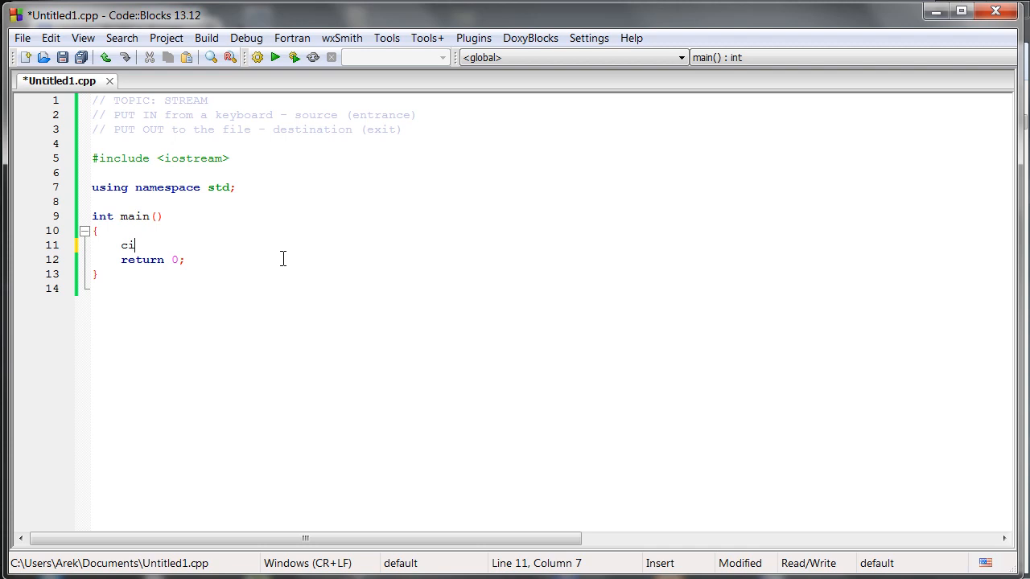
pyautogui.write('n')
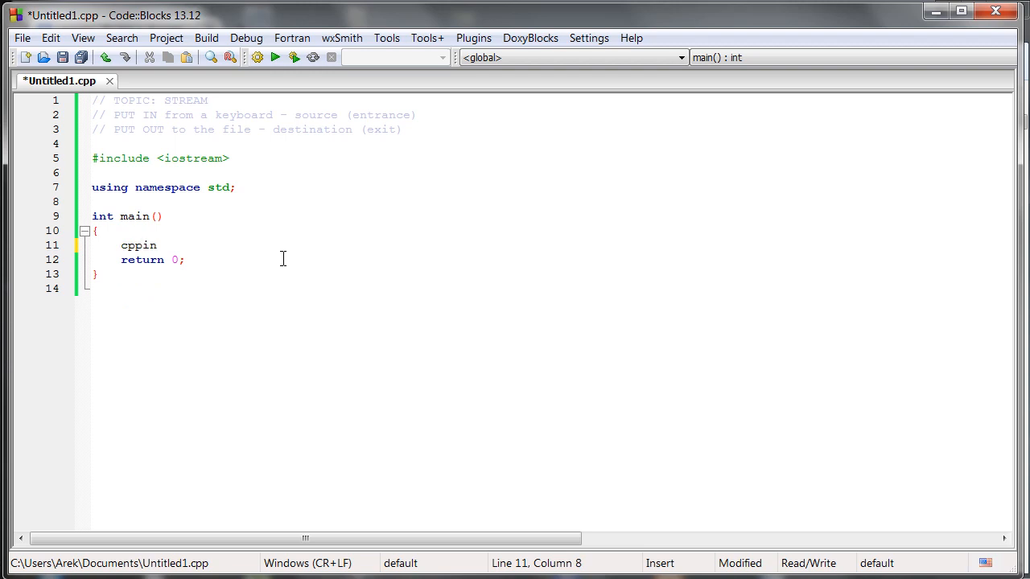
pyautogui.write('cin')
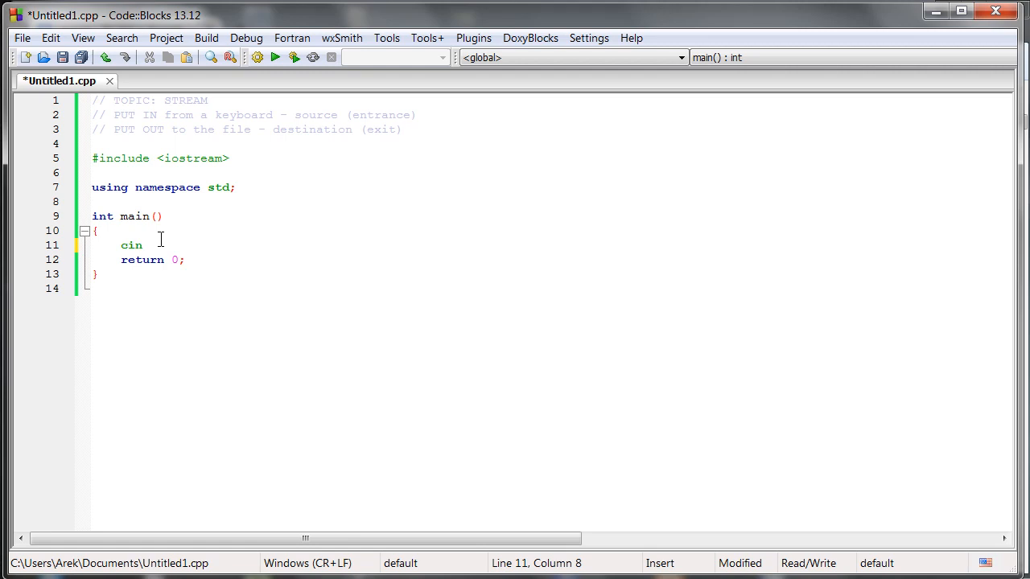
pyautogui.write(';')
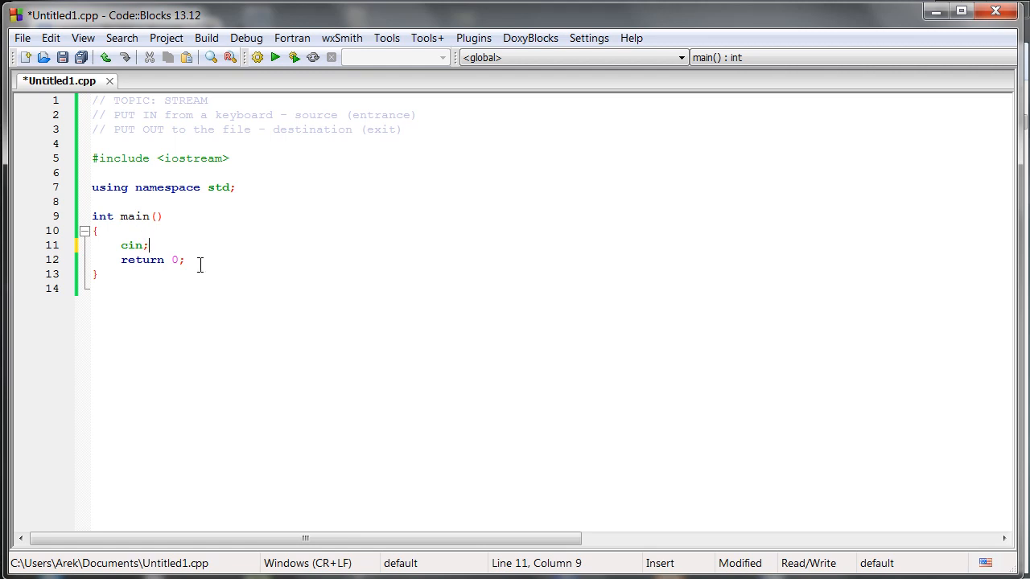
pyautogui.press('Backspace')
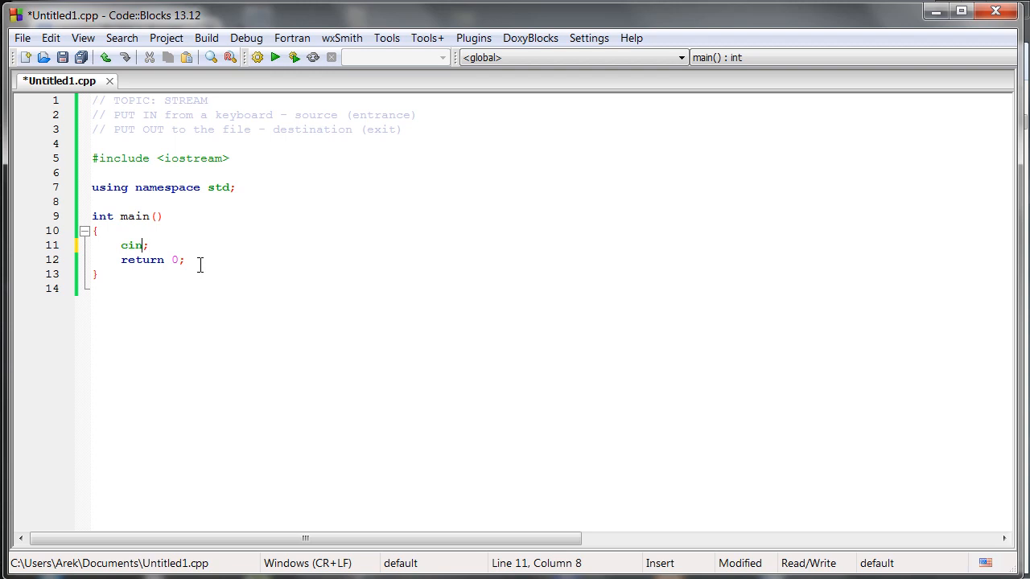
pyautogui.doubleClick(130, 245)
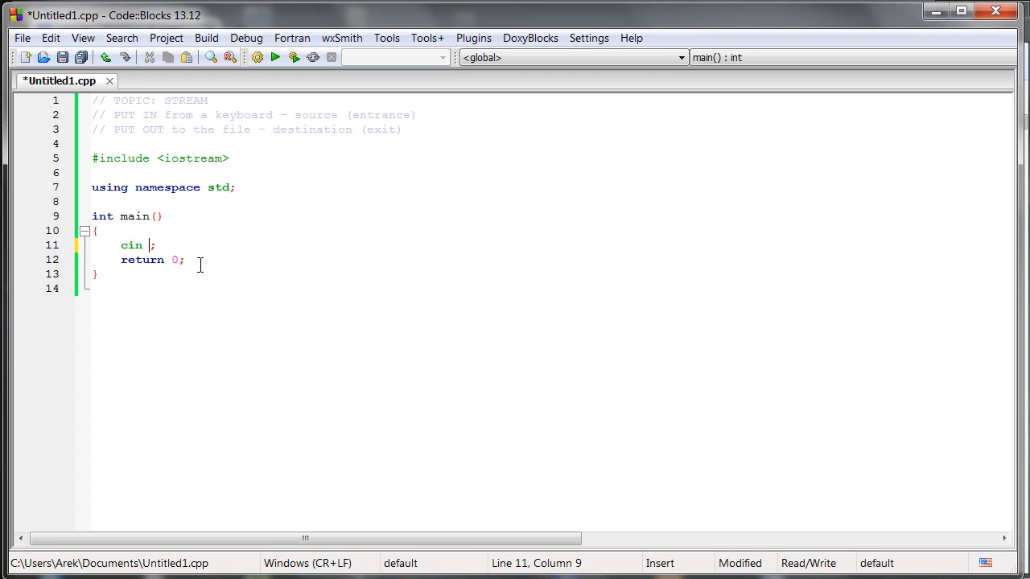
pyautogui.write('>> a')
pyautogui.write('int a;')
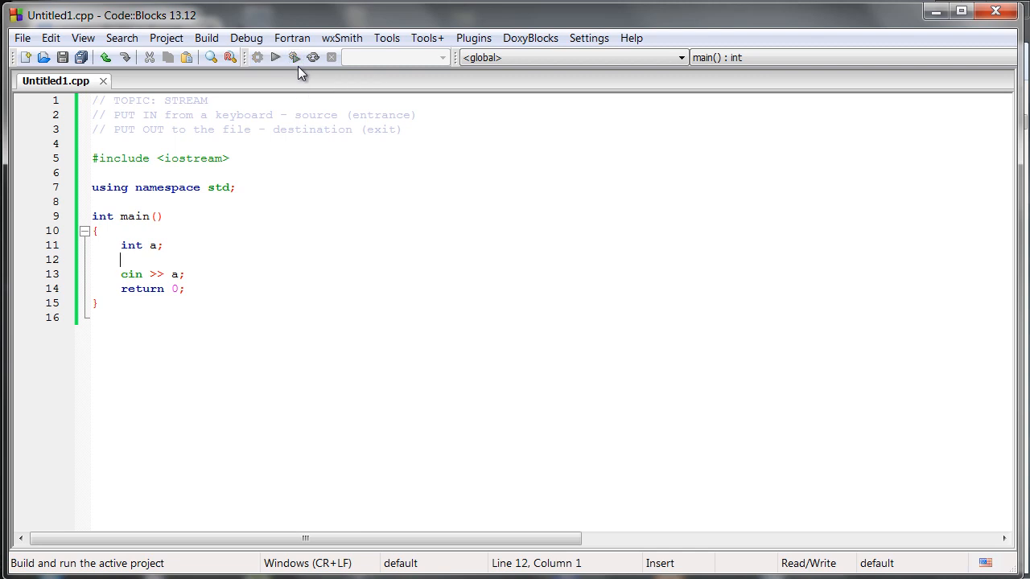
# Step: Build and run the program, entering 4424 in the console
pyautogui.click(296, 56)
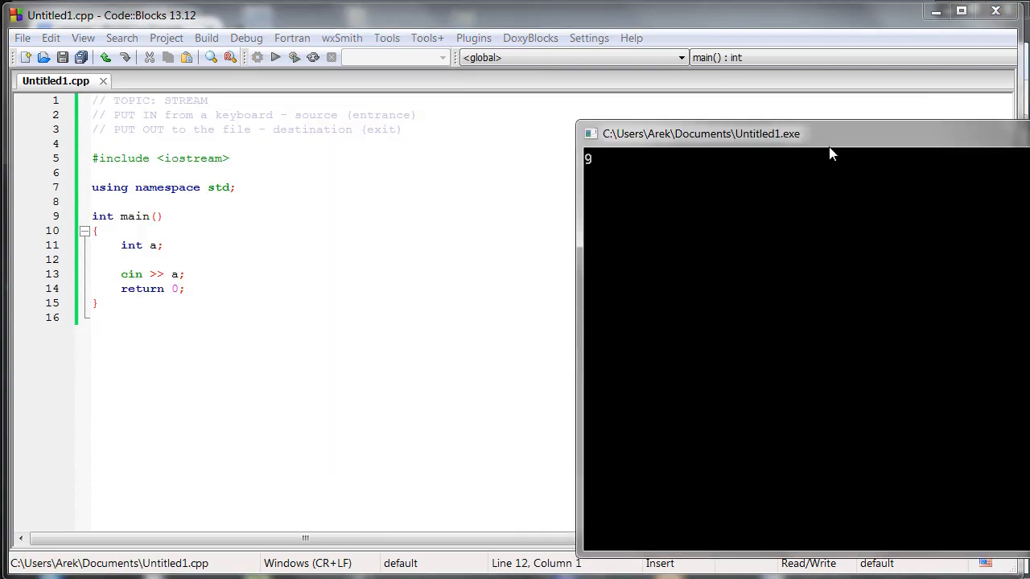
pyautogui.write('4424')
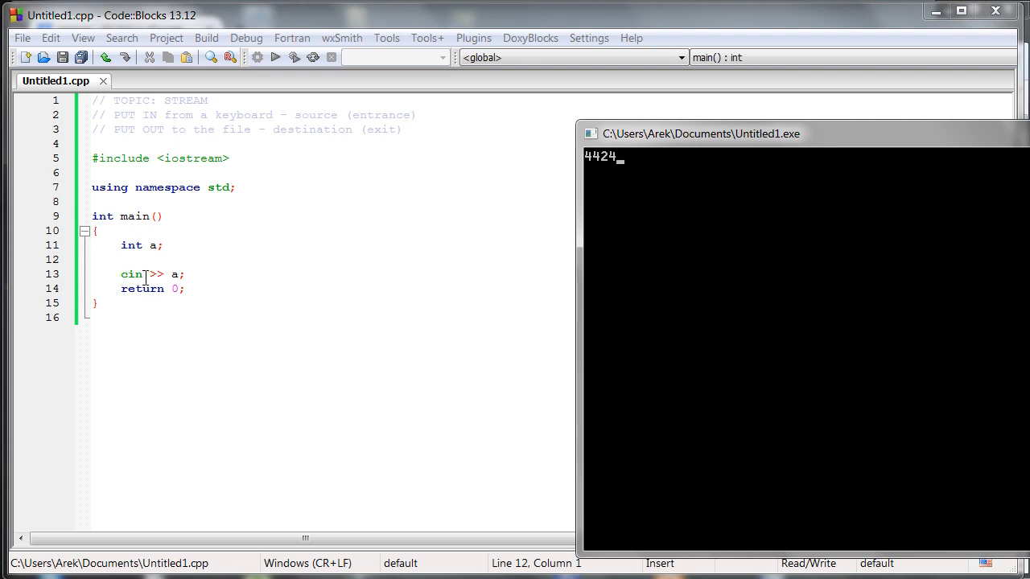
pyautogui.press('Return')
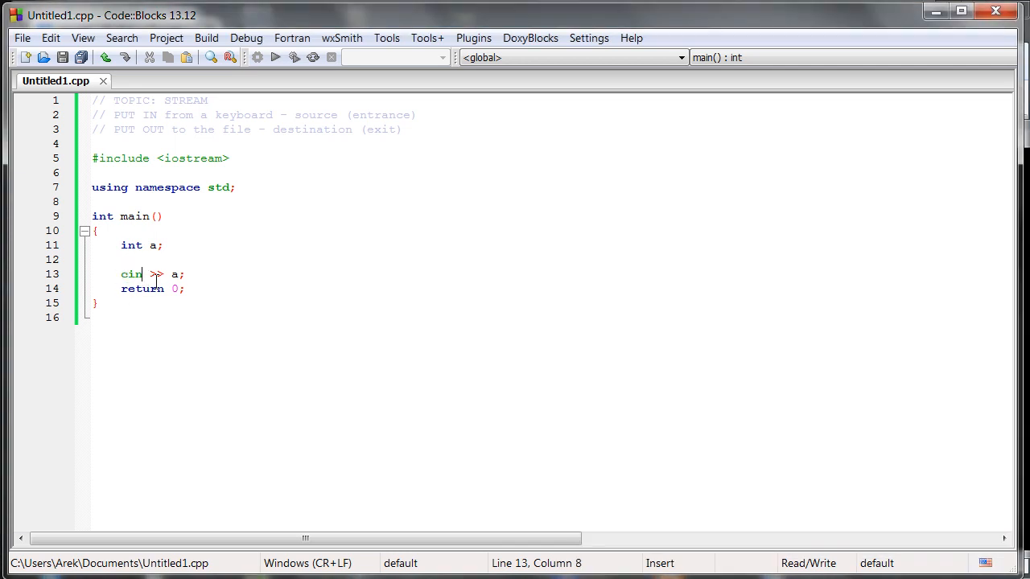
pyautogui.click(298, 58)
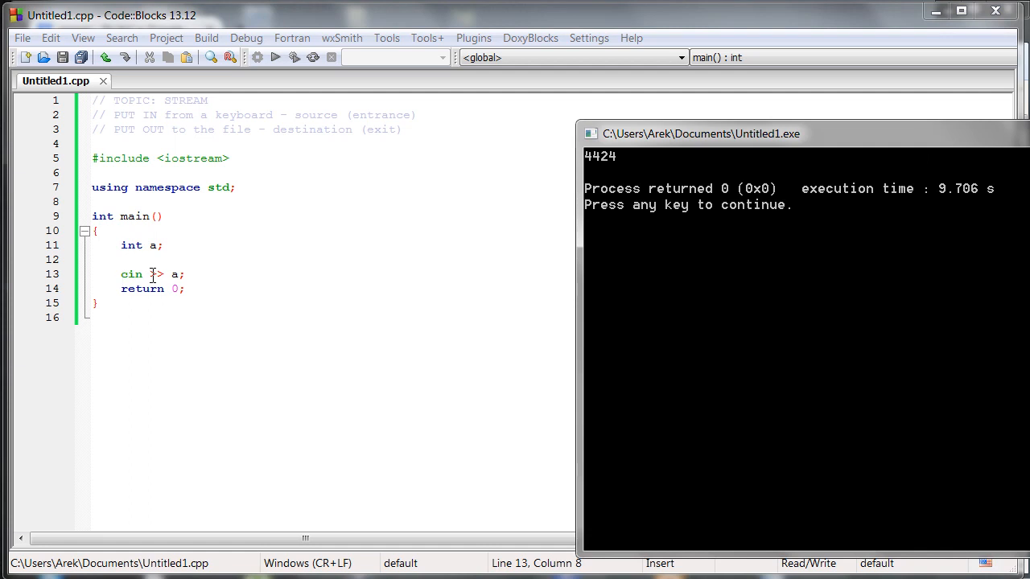
pyautogui.moveTo(685, 234)
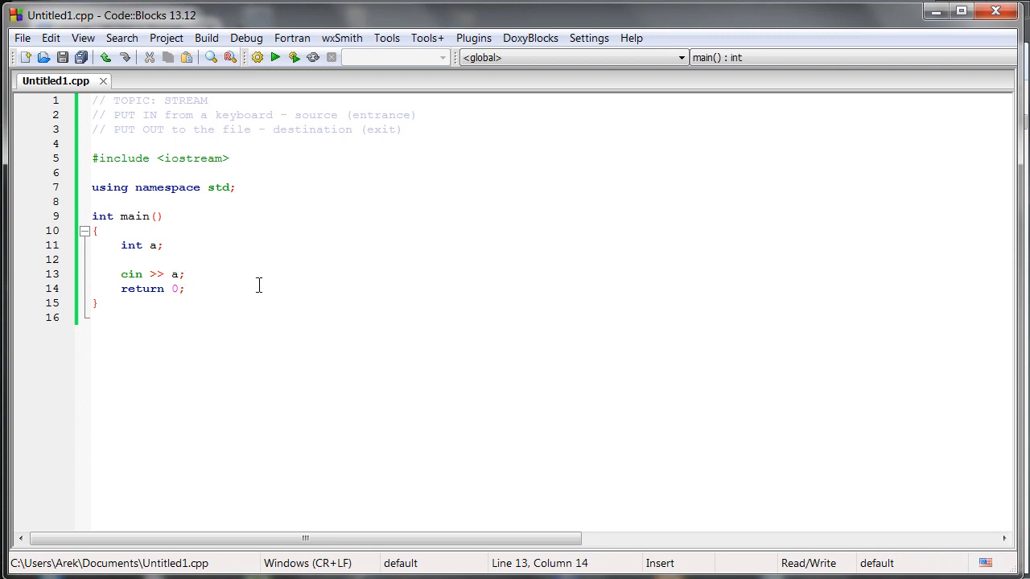
# Step: Add cout << a; before return 0 to print the entered number
pyautogui.press('Enter')
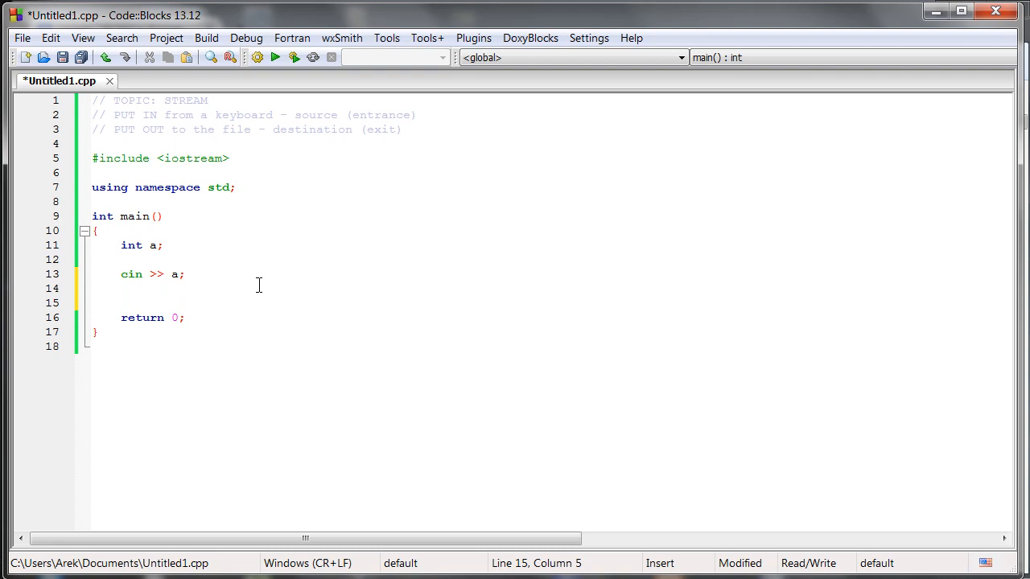
pyautogui.write('cout')
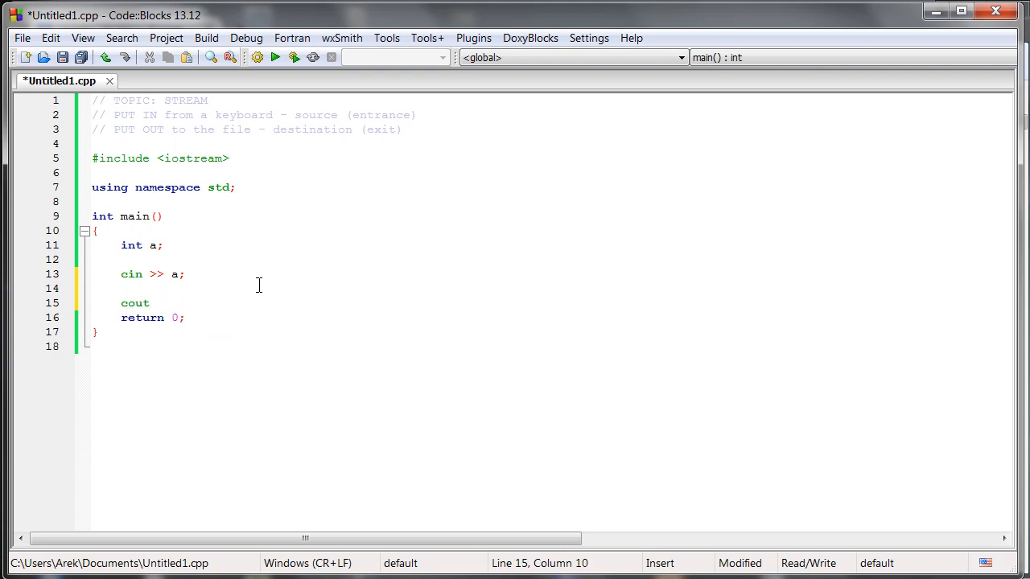
pyautogui.write('<<---')
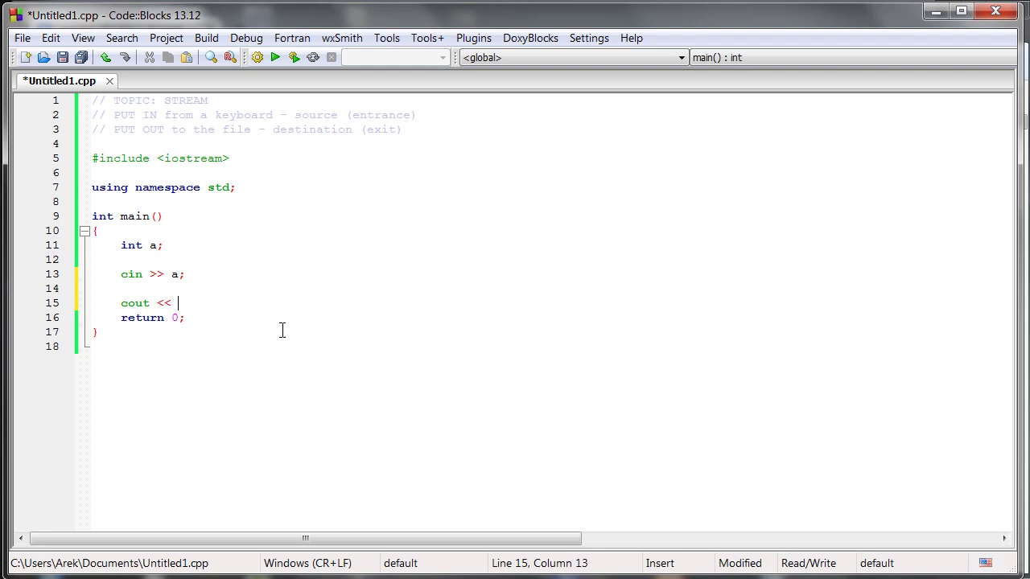
pyautogui.write('a;')
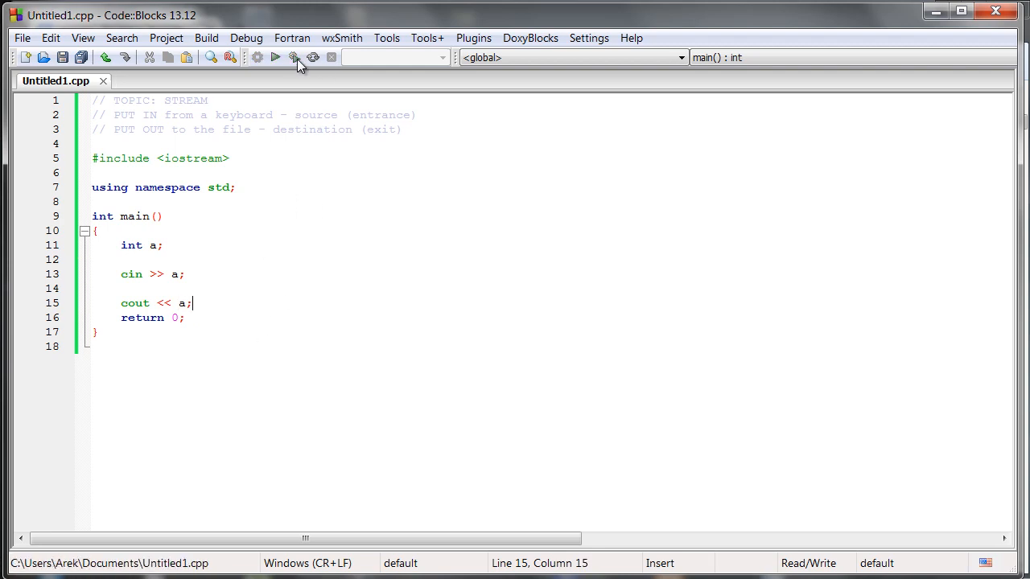
# Step: Build and run so entering 55 echoes 55, then close the console
pyautogui.click(296, 58)
pyautogui.write('55')
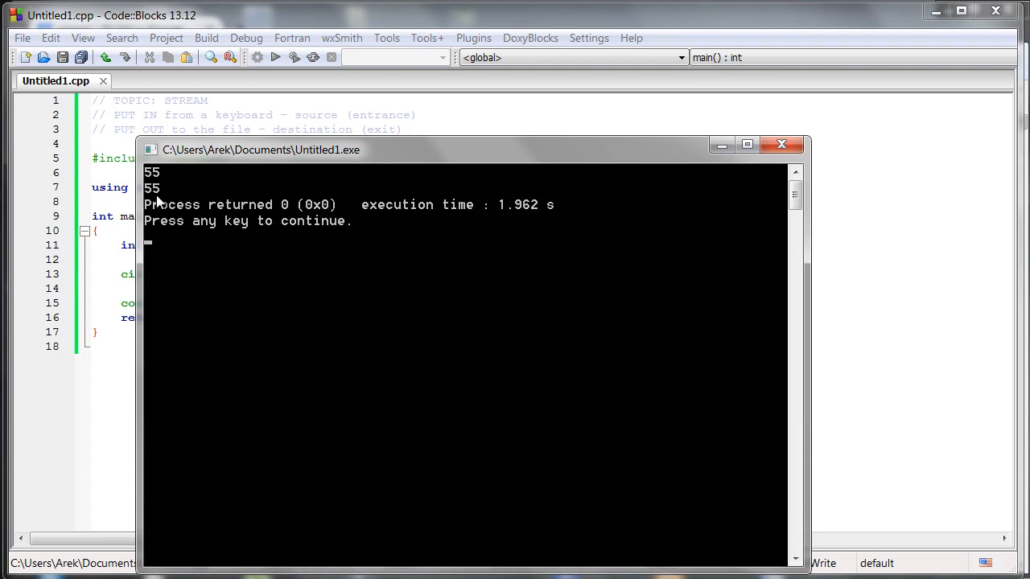
pyautogui.click(782, 144)
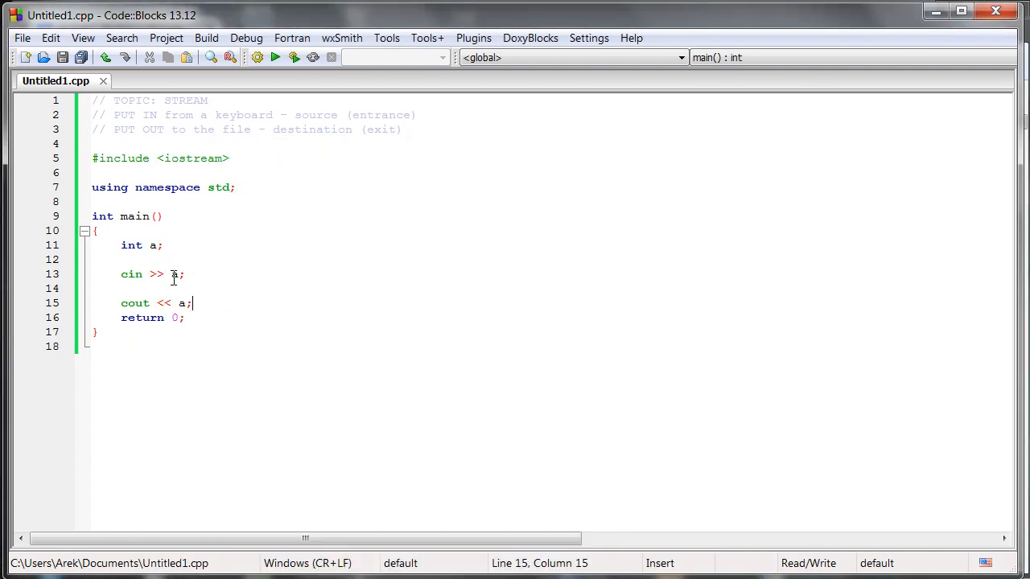
pyautogui.doubleClick(132, 274)
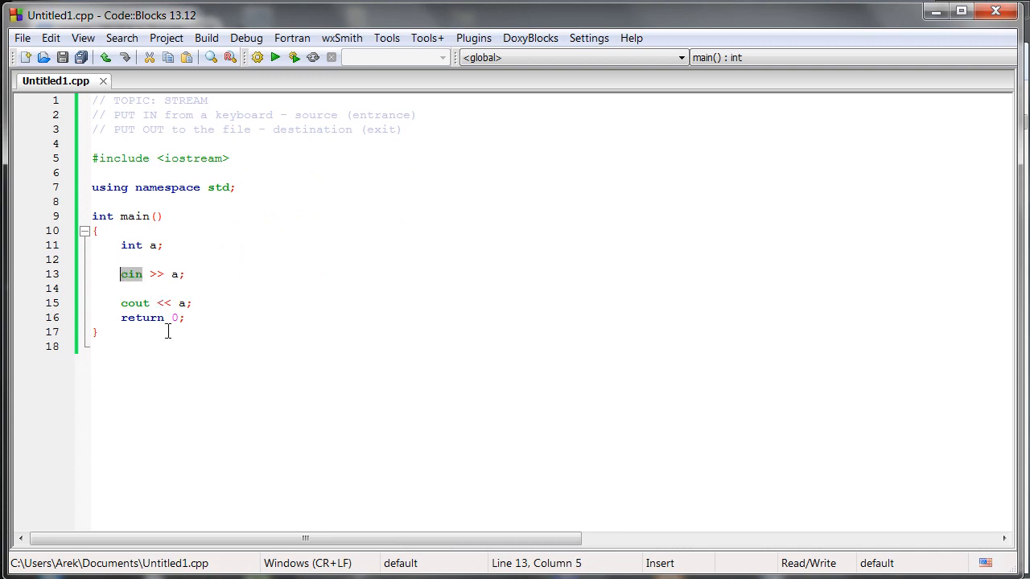
pyautogui.moveTo(185, 333)
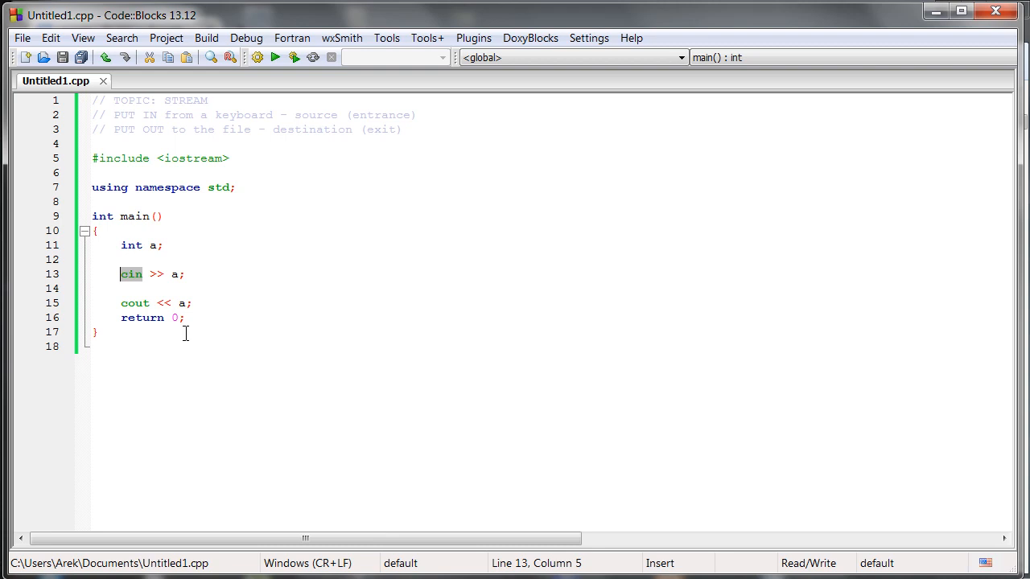
pyautogui.moveTo(174, 291)
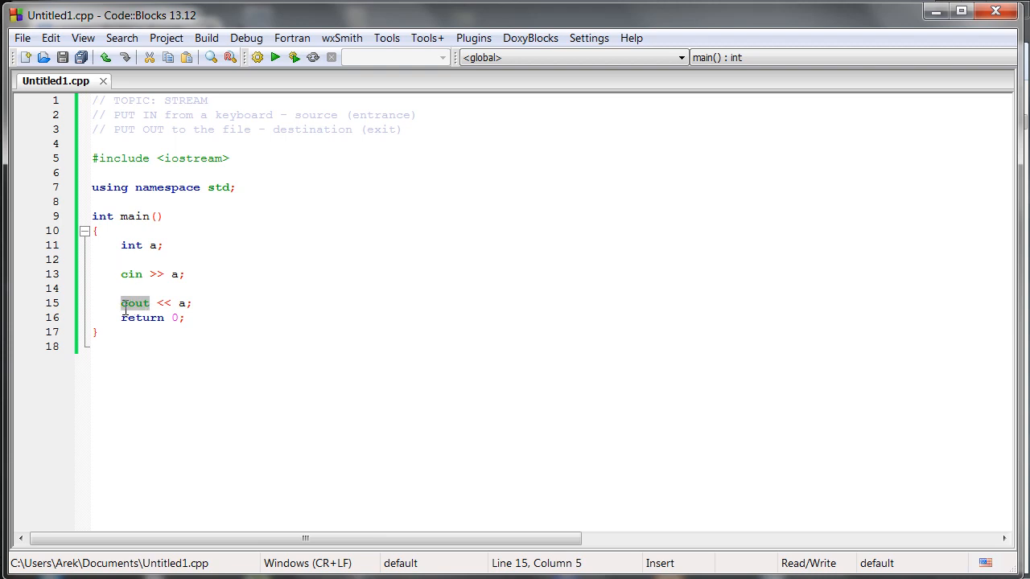
pyautogui.click(422, 373)
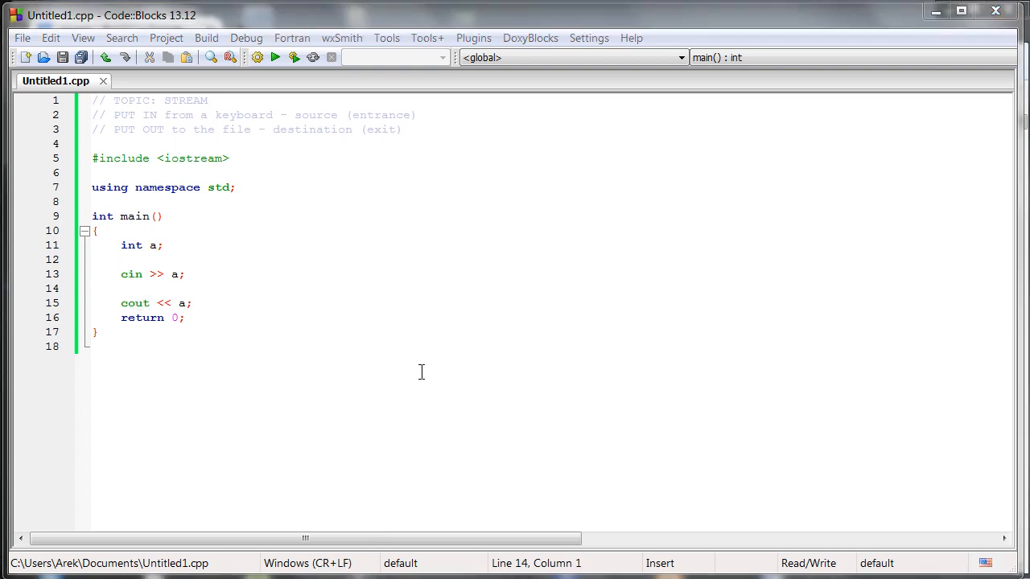